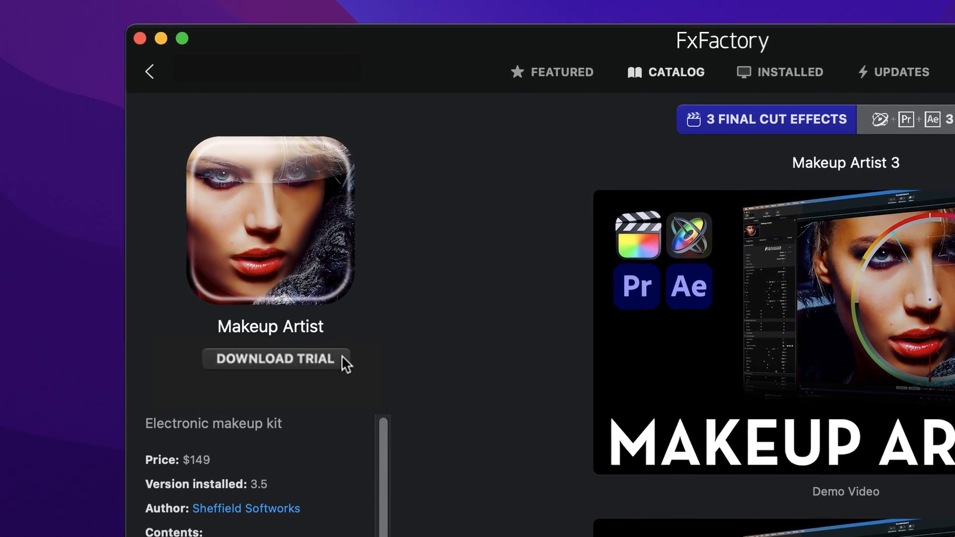
# Download the Makeup Artist trial from its FxFactory catalog page.
pyautogui.click(276, 358)
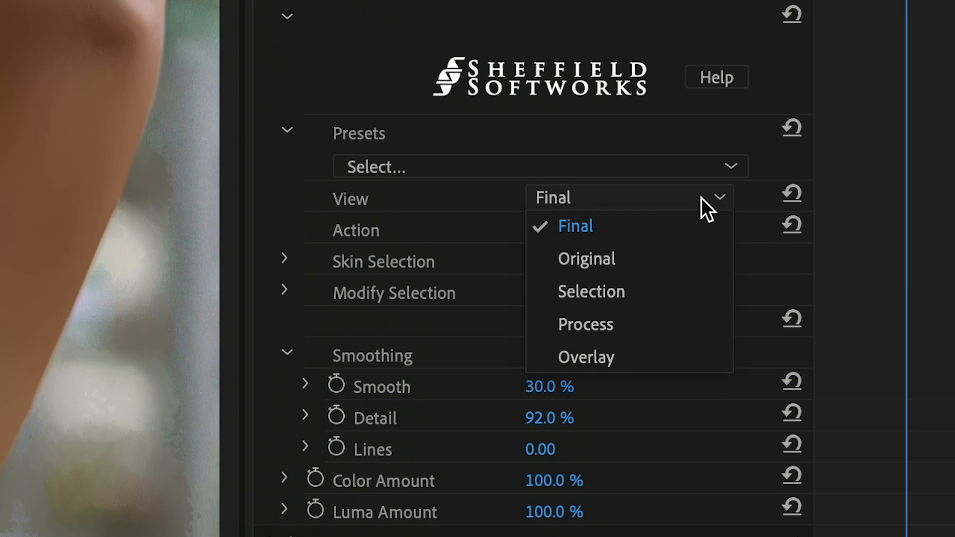
# Set the Makeup Artist View to Original to show the unsmoothed footage.
pyautogui.click(585, 258)
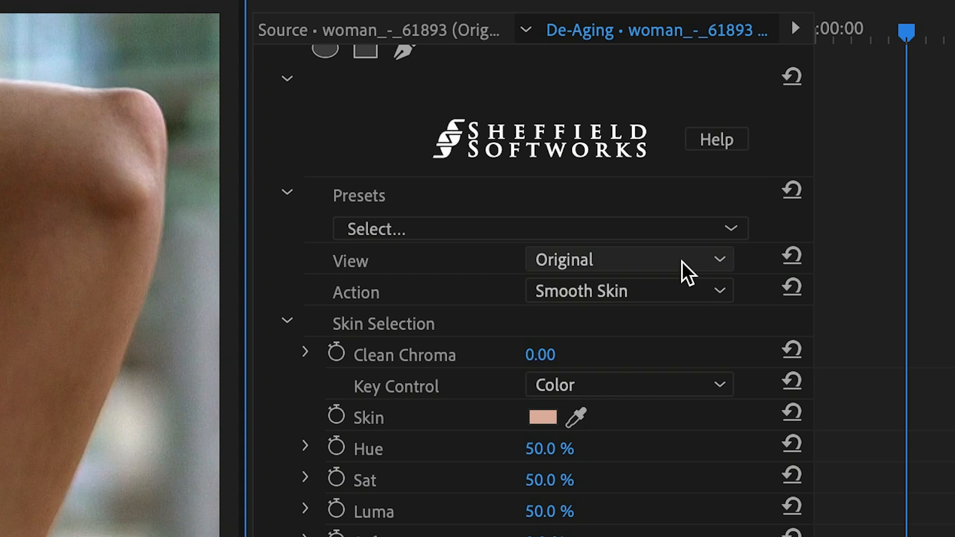
# Preview the skin selection and raise its Harden value.
pyautogui.click(627, 260)
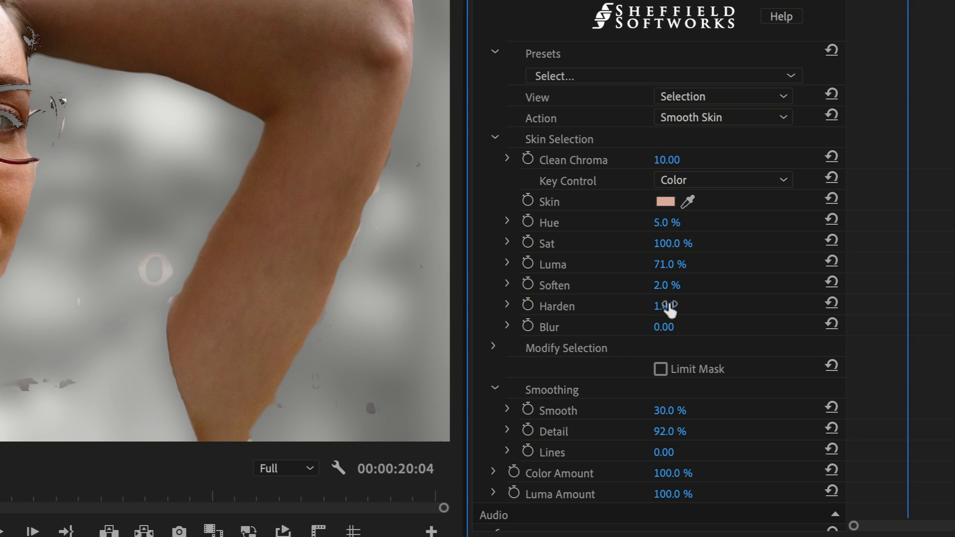
pyautogui.moveTo(664, 305); pyautogui.dragTo(719, 306)
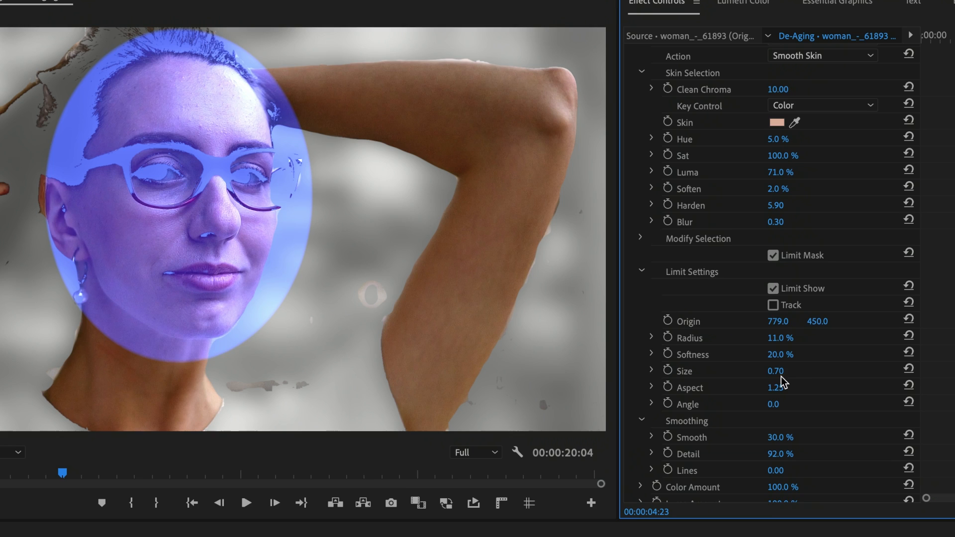
# Track the face-oval limit mask through the clip, then set View to Final.
pyautogui.click(773, 305)
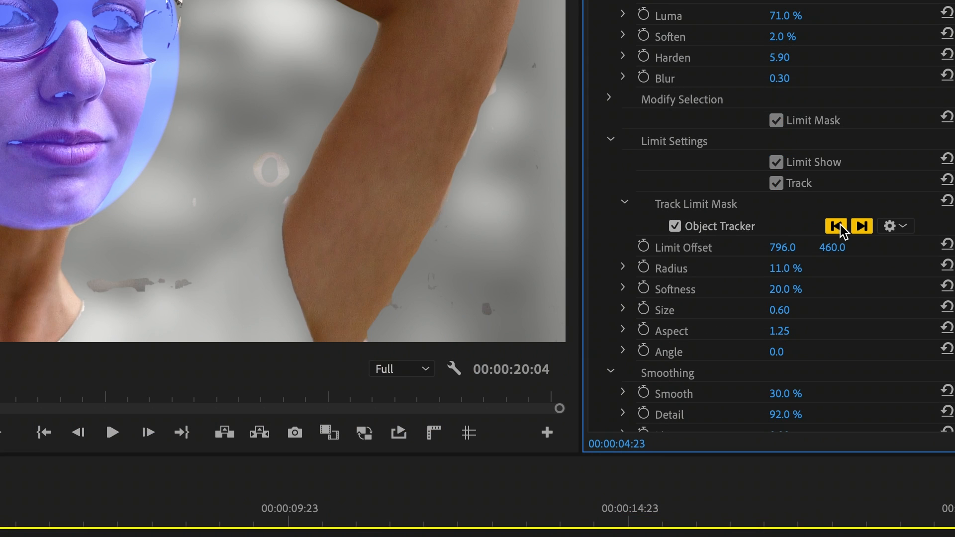
pyautogui.click(861, 226)
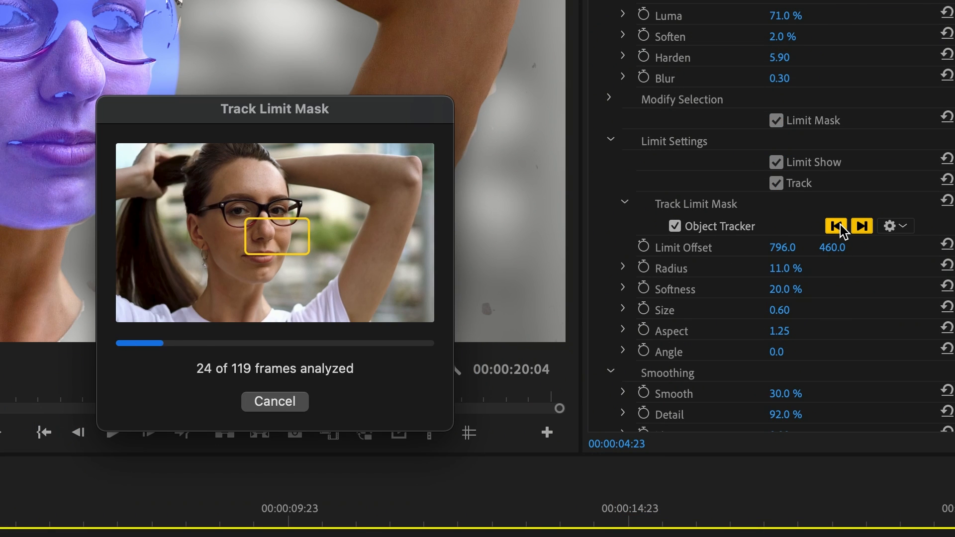
pyautogui.click(274, 402)
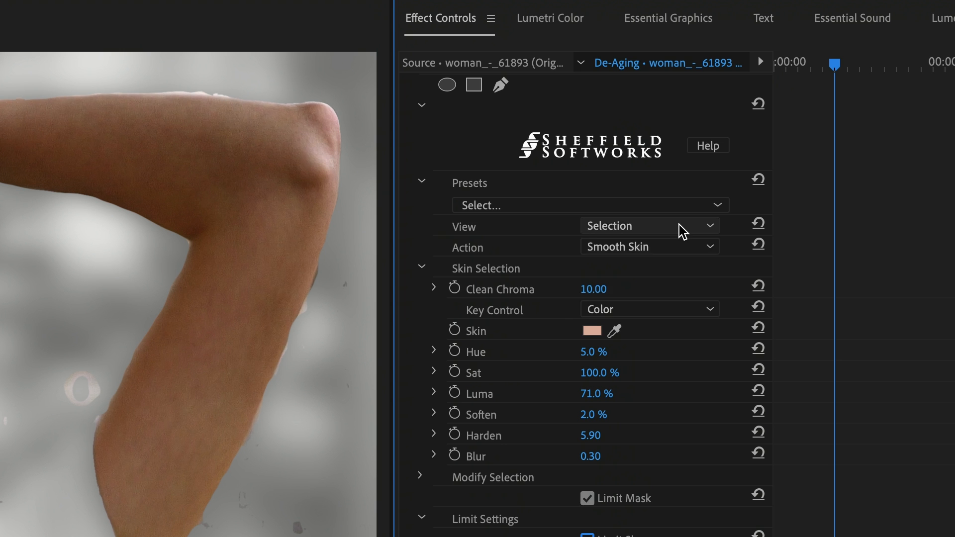
pyautogui.click(648, 225)
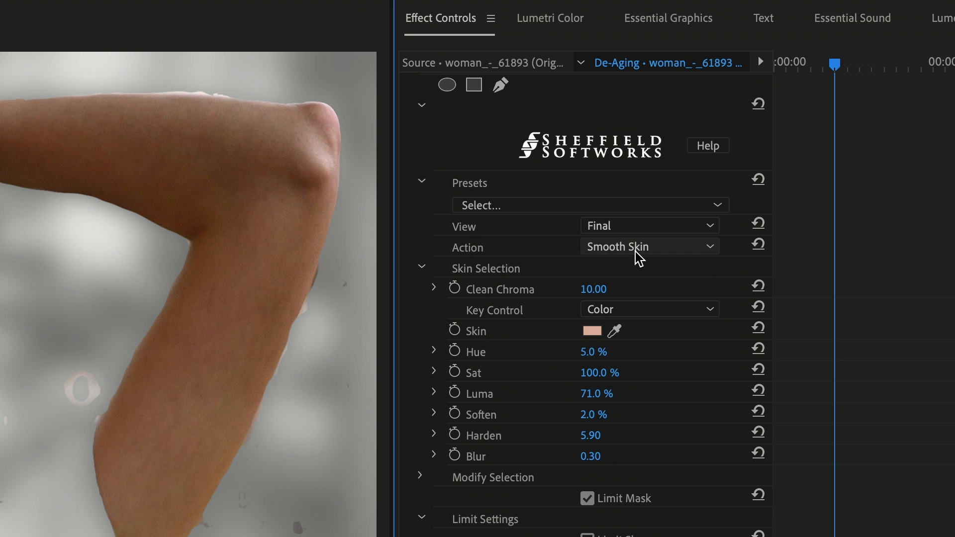